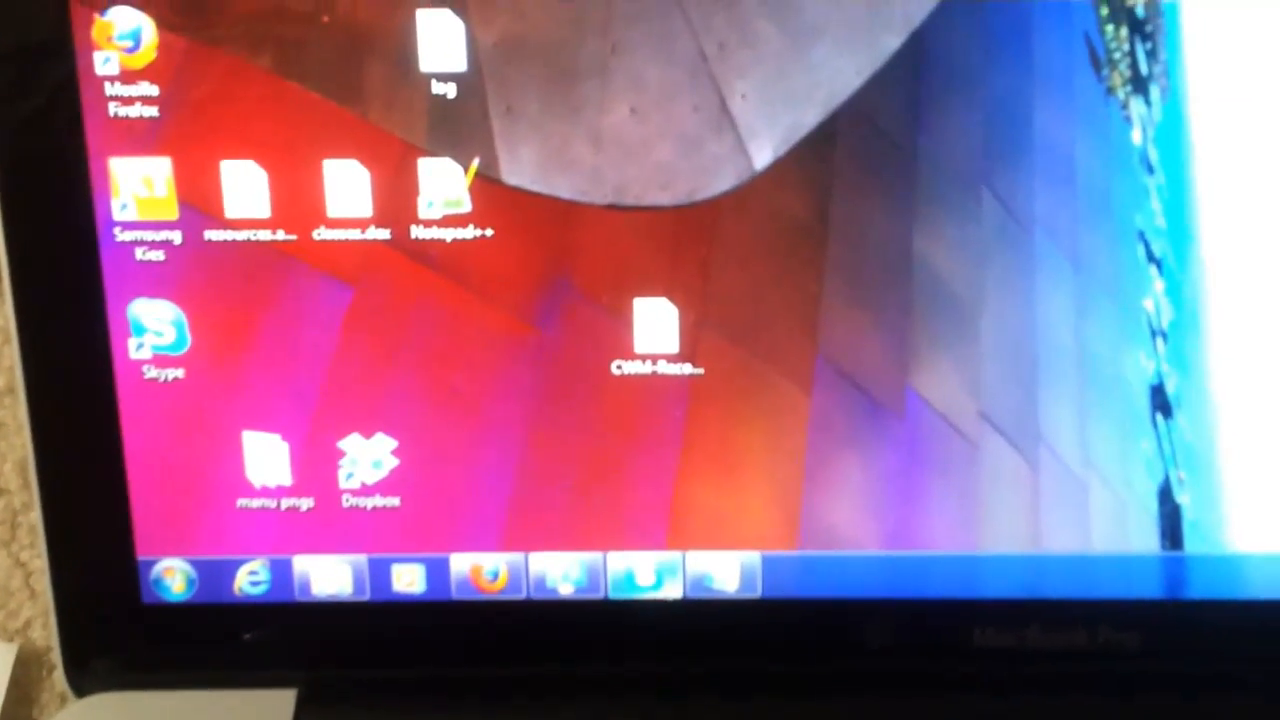
# Step: Open a root shell on the phone and begin dd if=sdcard/recovery.img
pyautogui.click(180, 584)
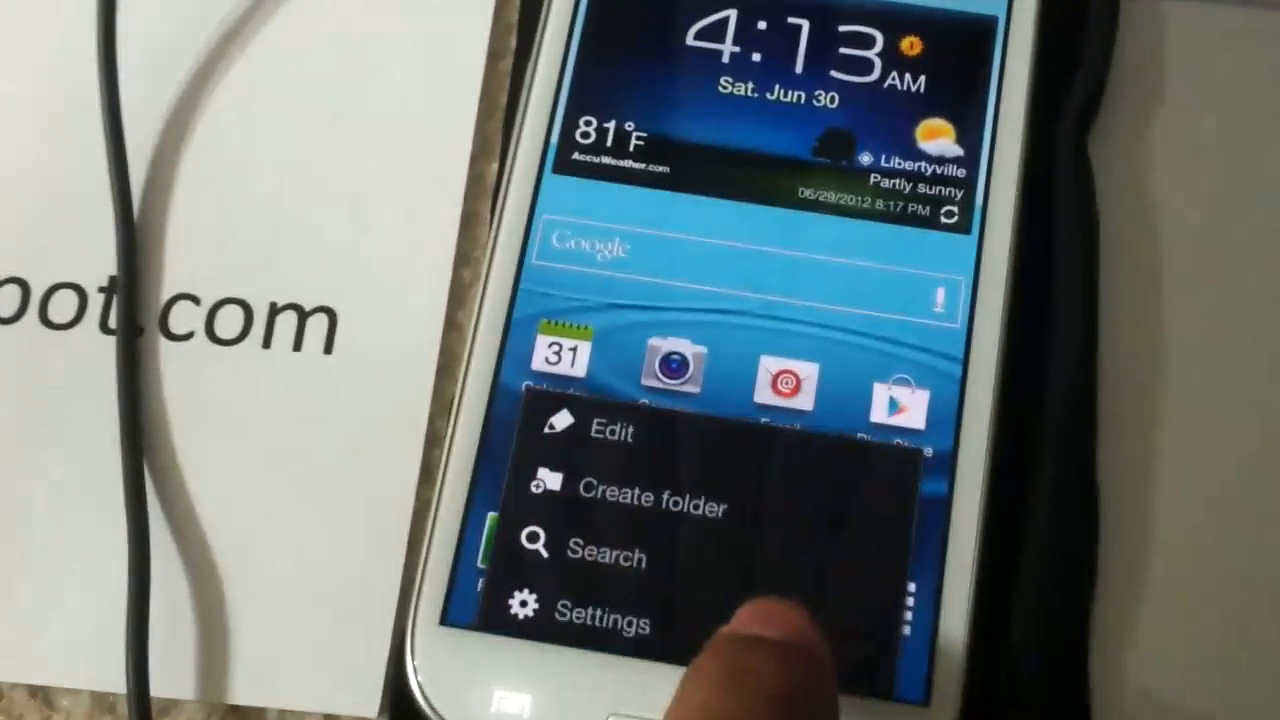
pyautogui.click(600, 620)
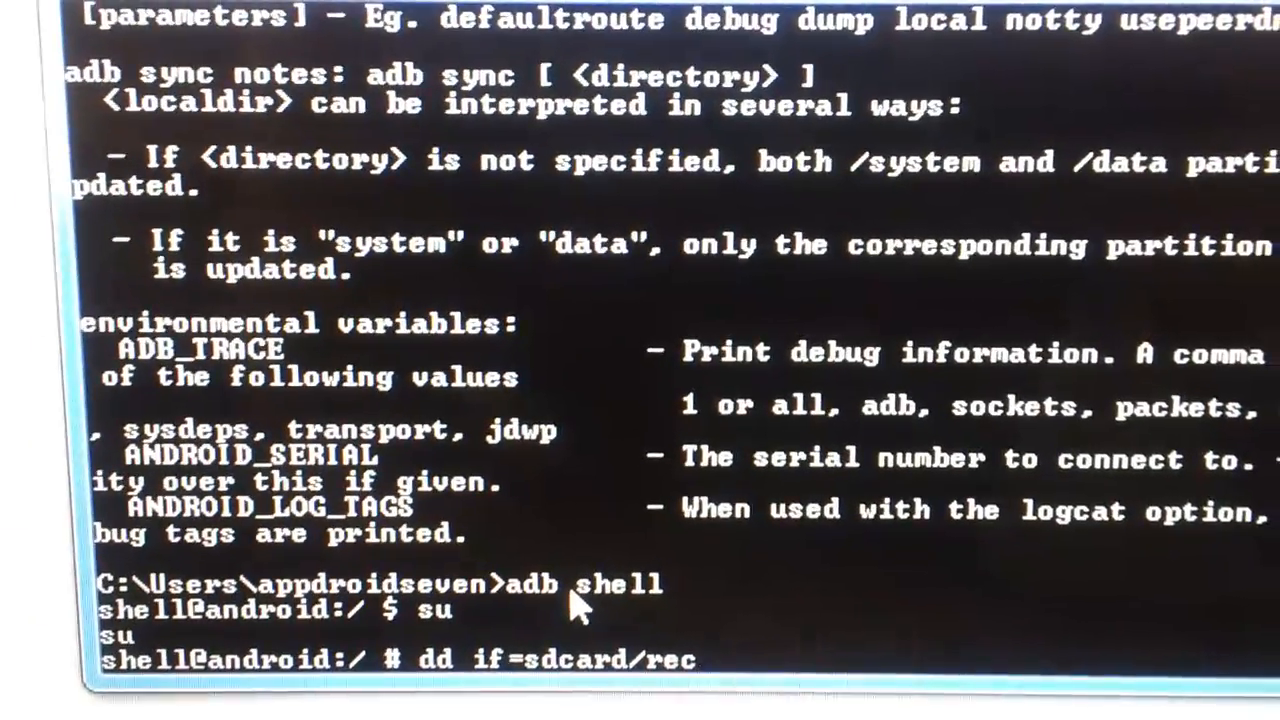
# Step: Complete dd if=sdcard/recovery.img of=/dev/block/mmcblk0p18 and run it, transferring 7165952 bytes
pyautogui.write('overy')
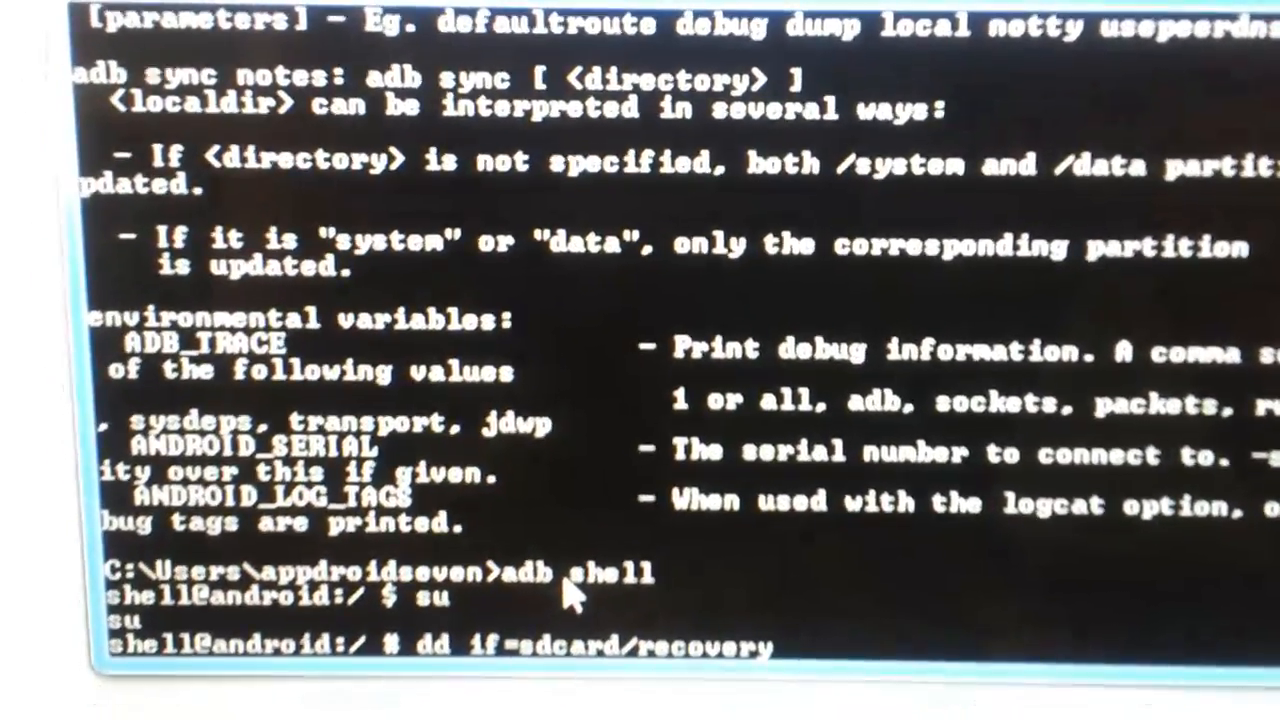
pyautogui.write('.img of=/dev/block/mm')
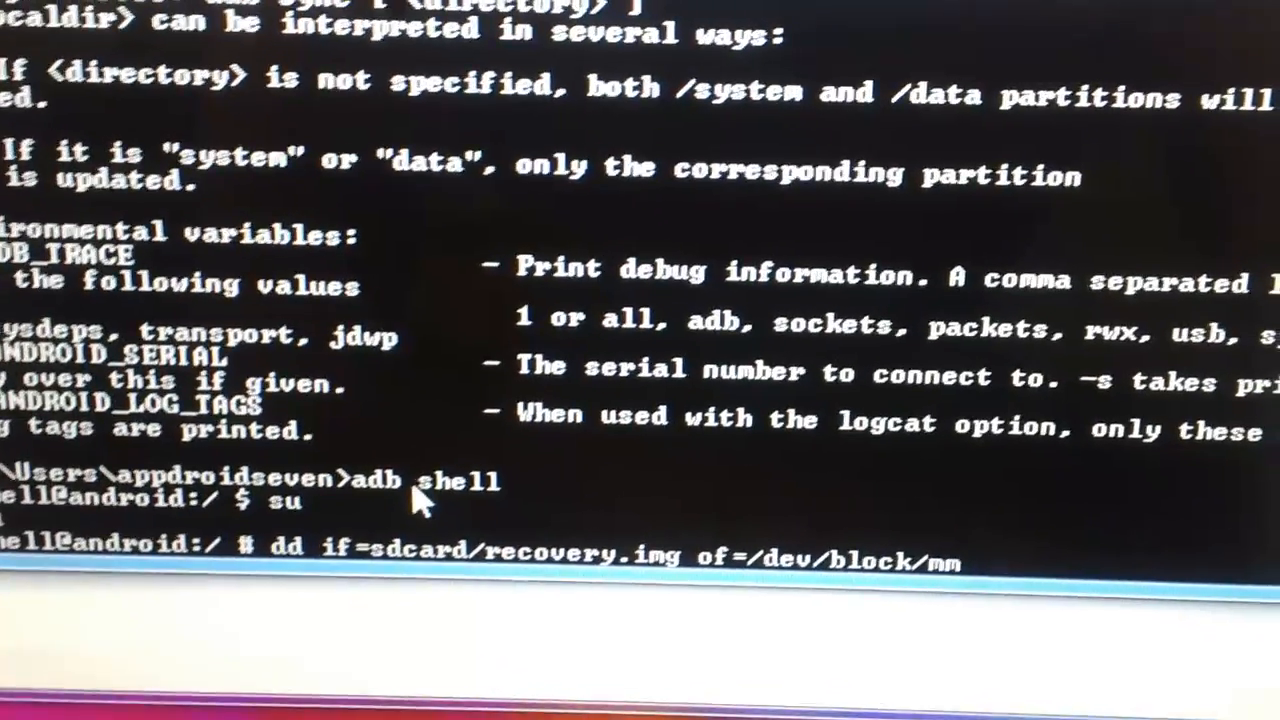
pyautogui.write('cblk0p18')
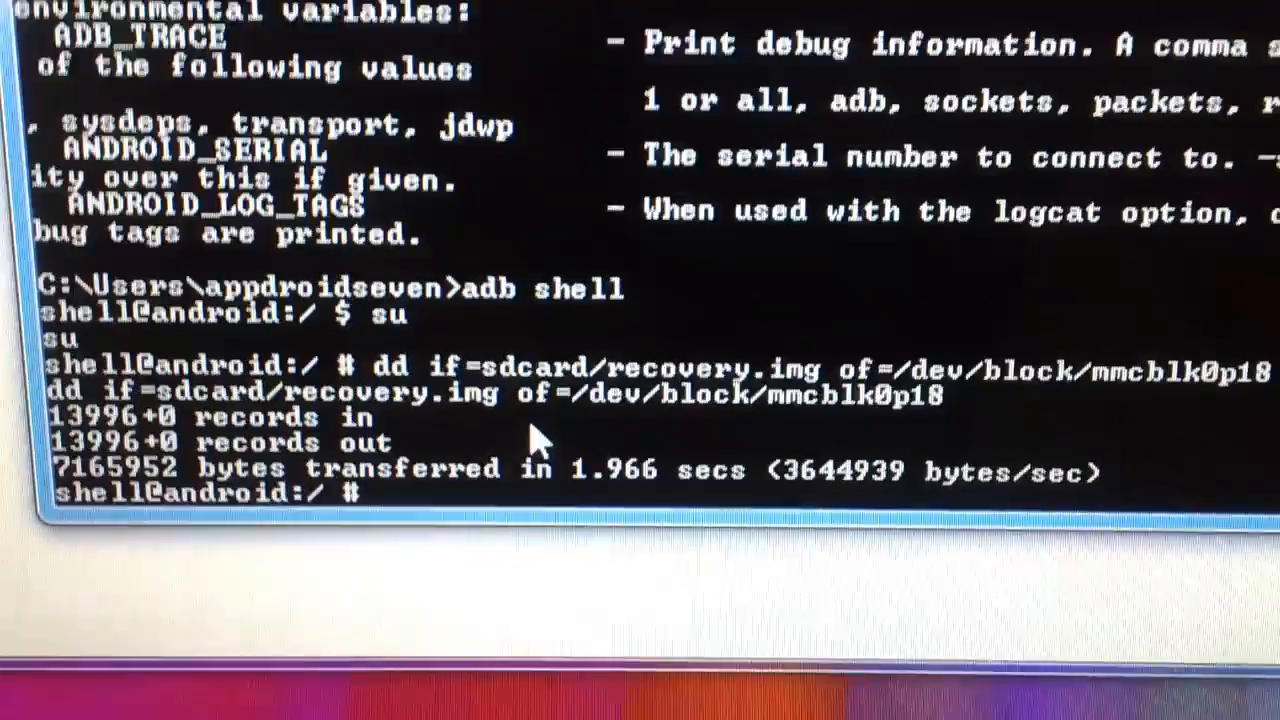
# Step: Enter 'reboot recovery' at the root shell prompt
pyautogui.write('r')
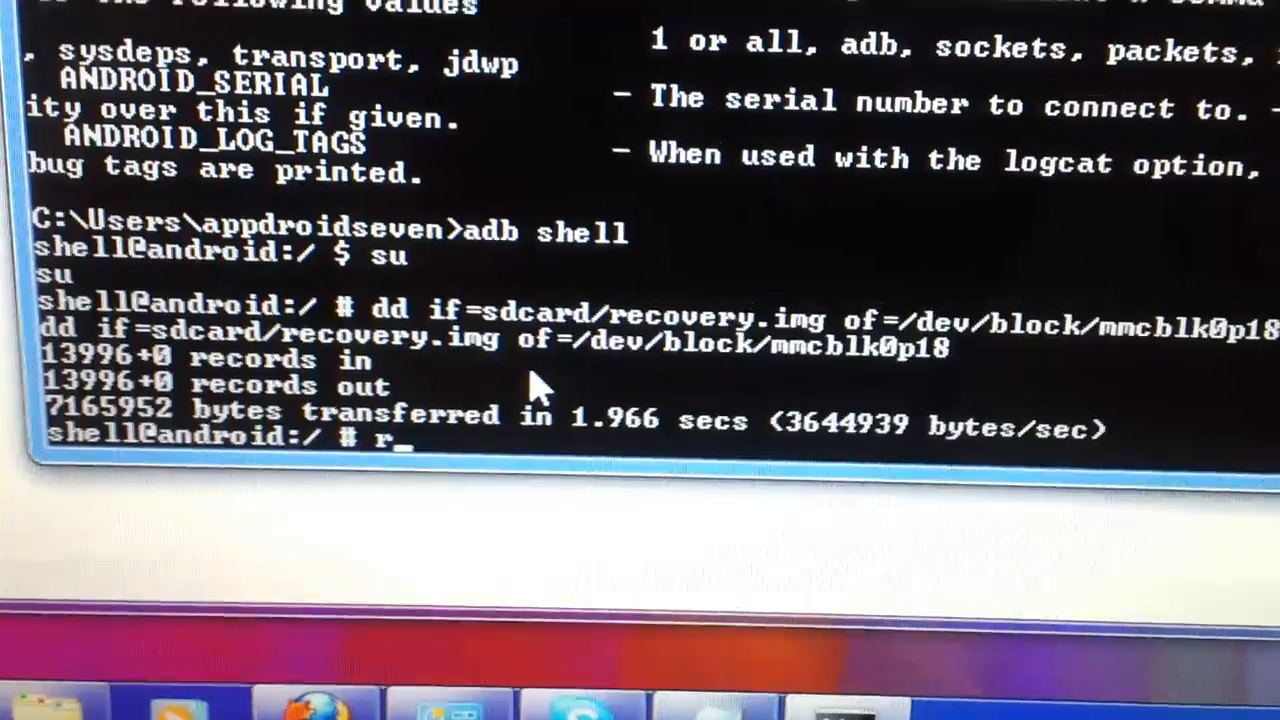
pyautogui.write('eb')
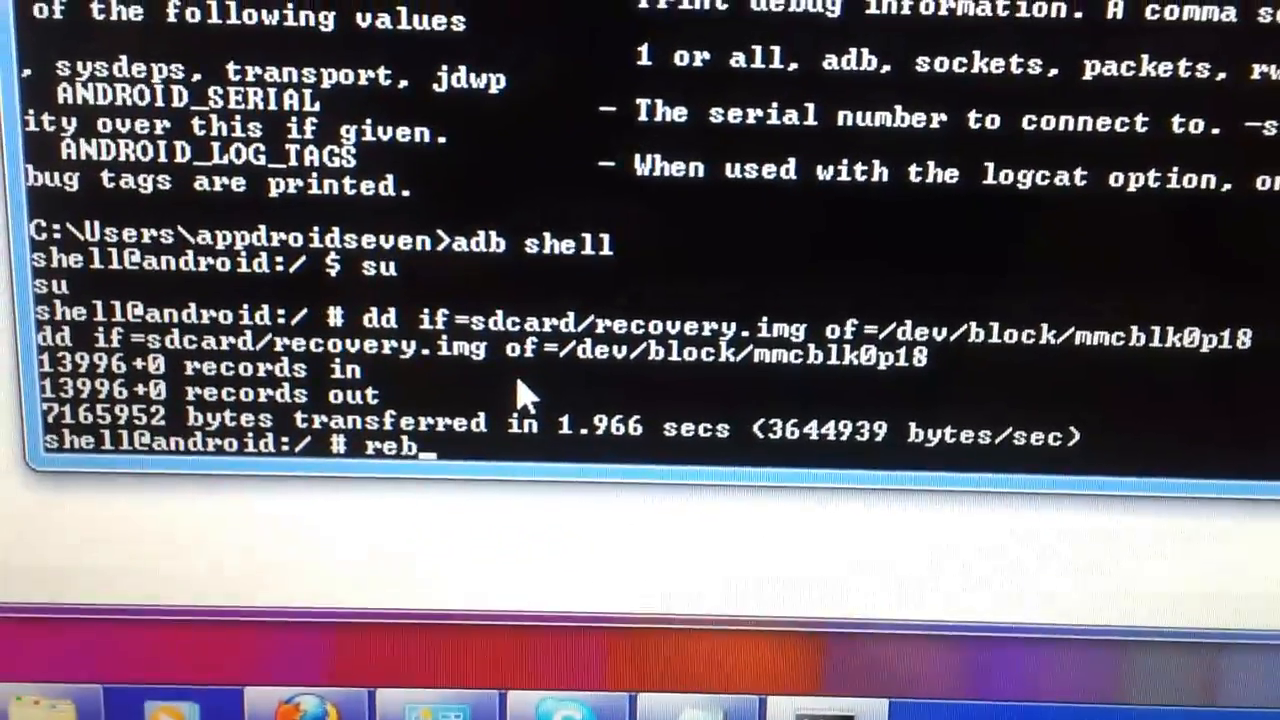
pyautogui.write('oot')
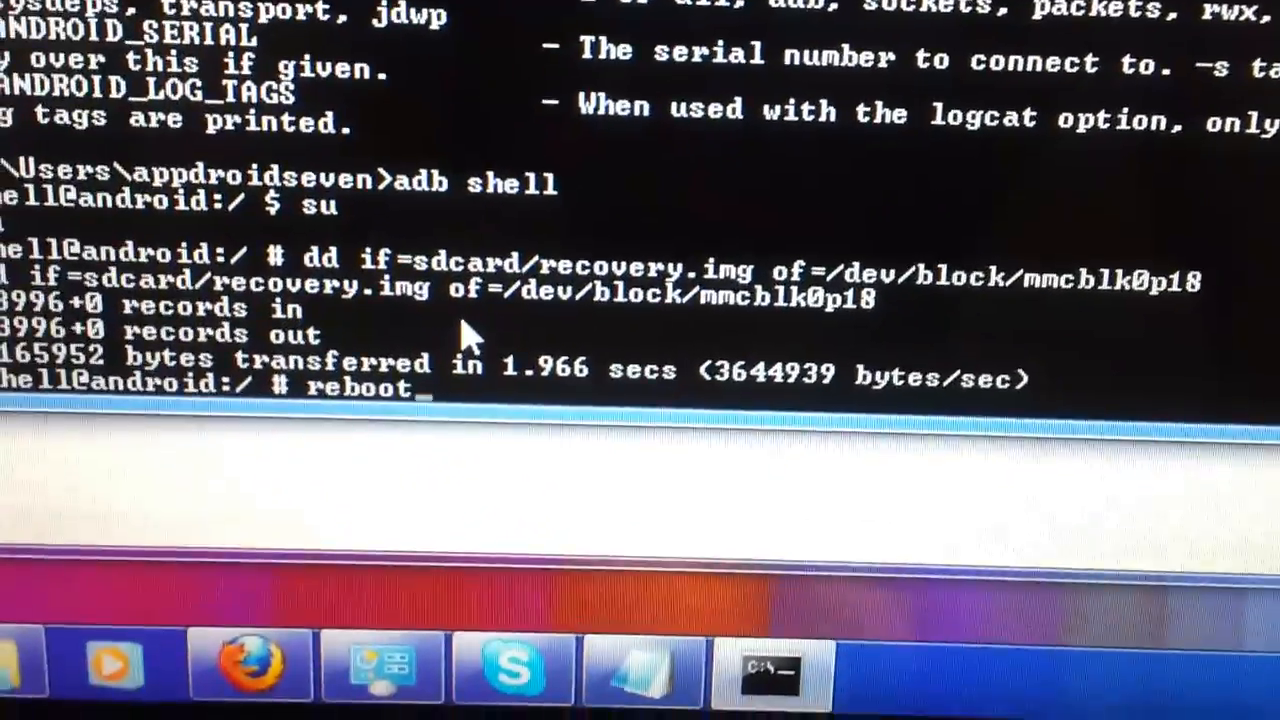
pyautogui.write('recovery')
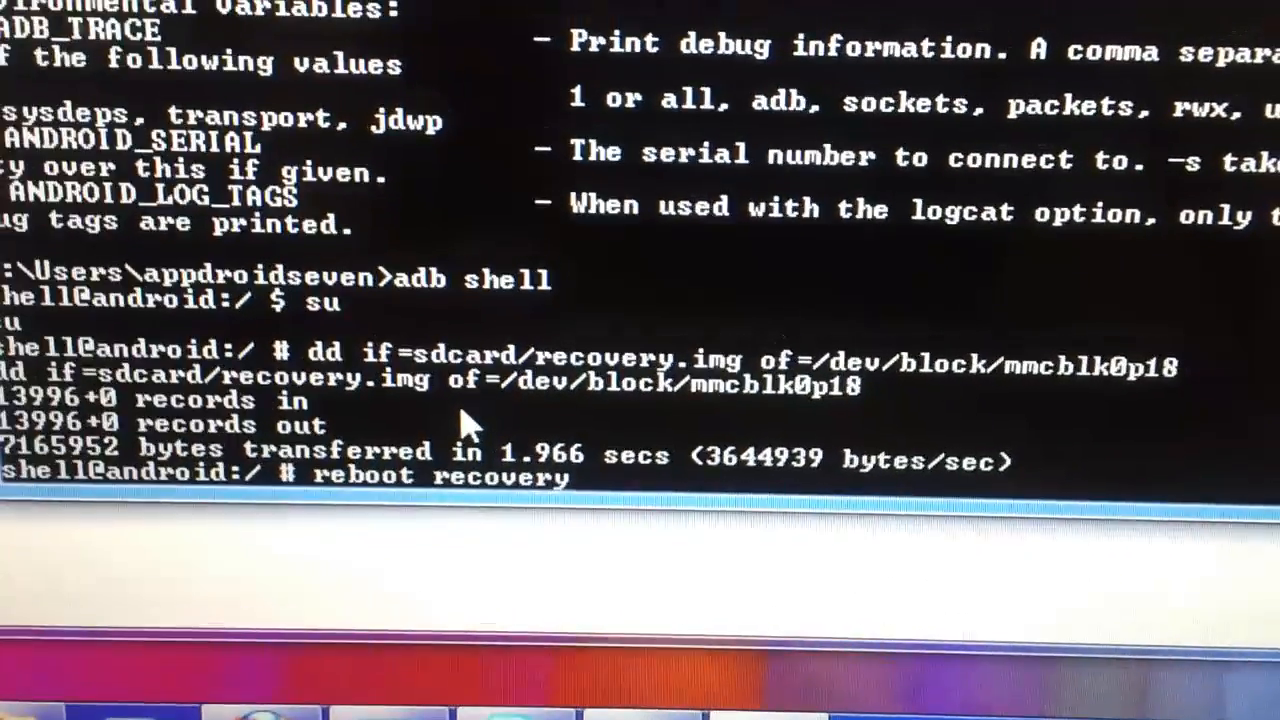